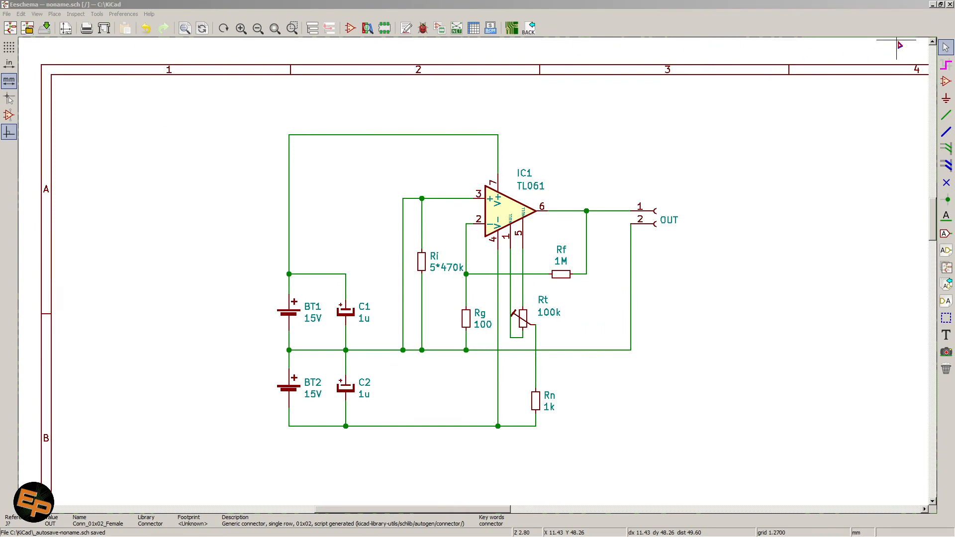
mouse_move(920, 23)
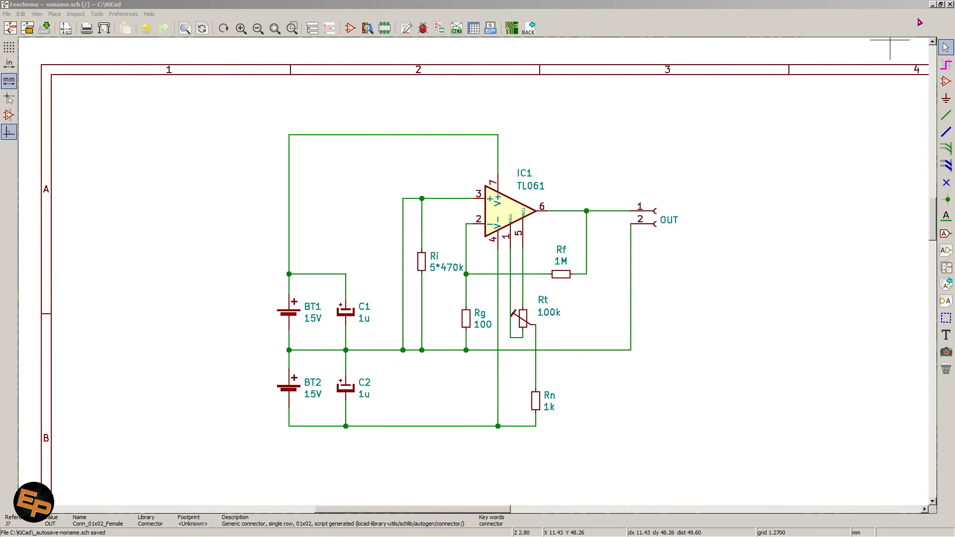